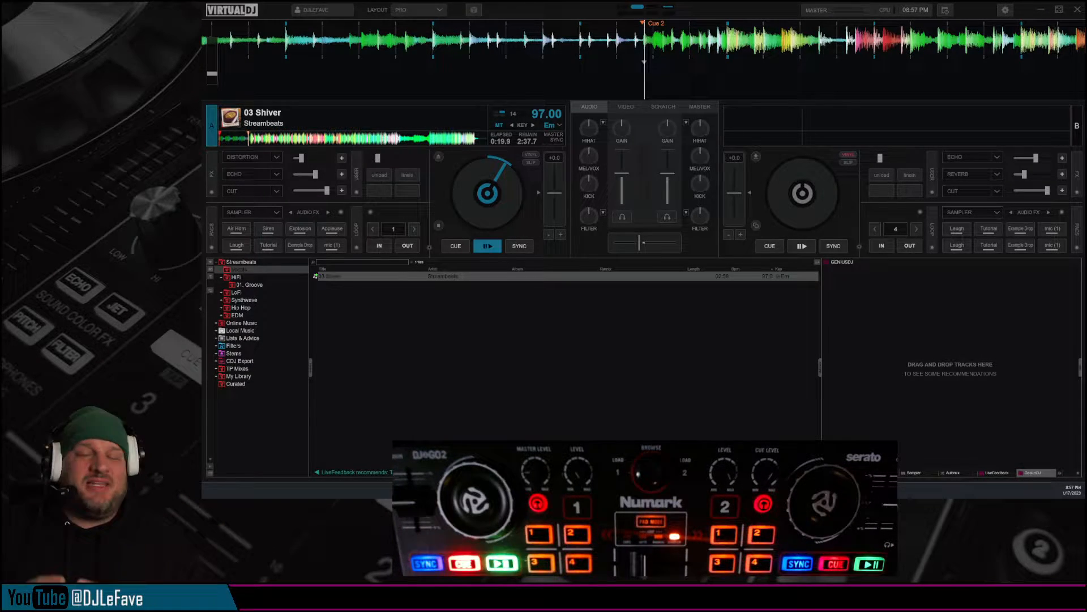
Bring up the screenshot of the viewer comment asking for Party Mix 2 tips.
{"action": "left_click", "coordinate": [488, 245]}
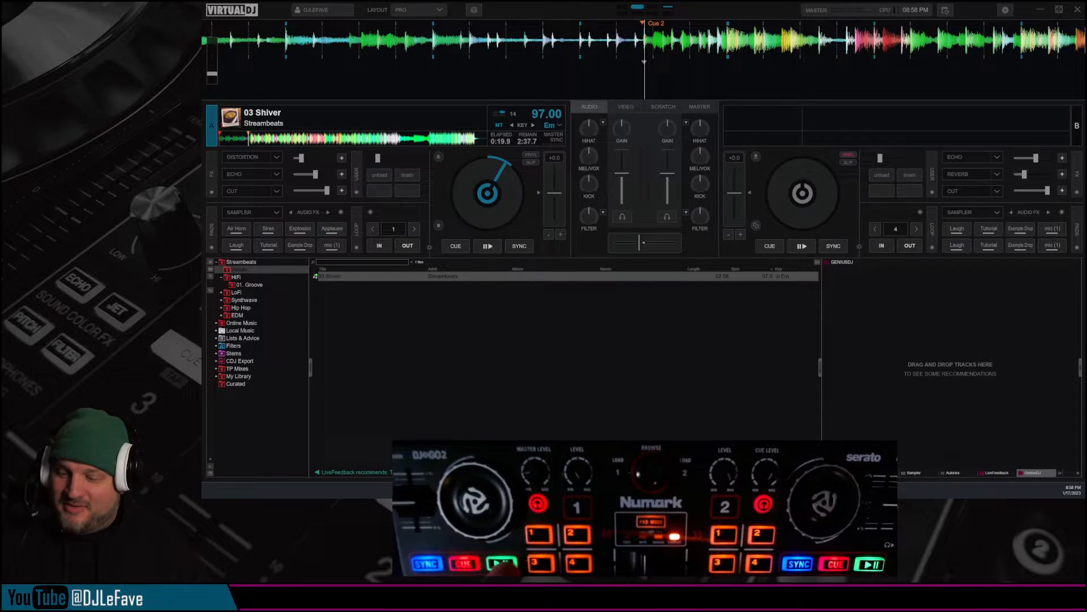
{"action": "left_click", "coordinate": [487, 246]}
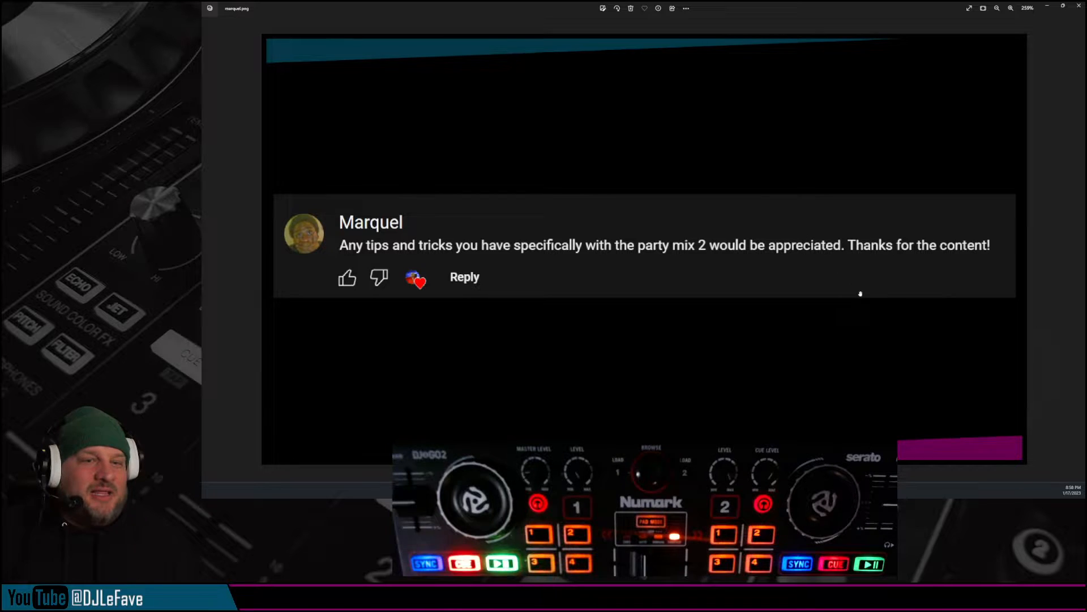
{"action": "mouse_move", "coordinate": [874, 320]}
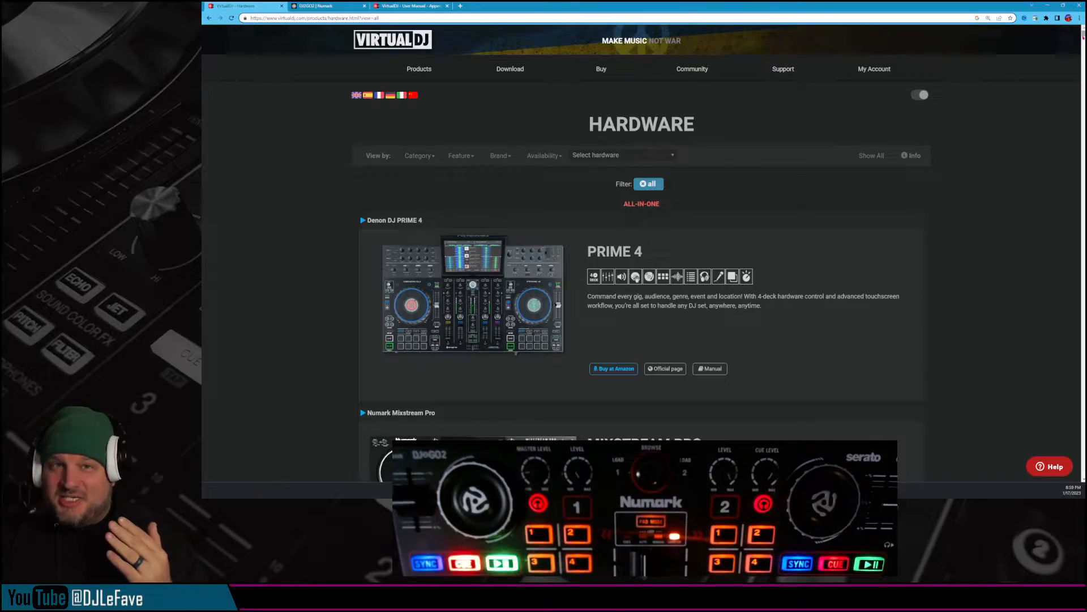
Scroll the supported hardware list down to The Next Beat and Vistron VDC-100 entries.
{"action": "scroll", "scroll_direction": "down", "scroll_amount": 3}
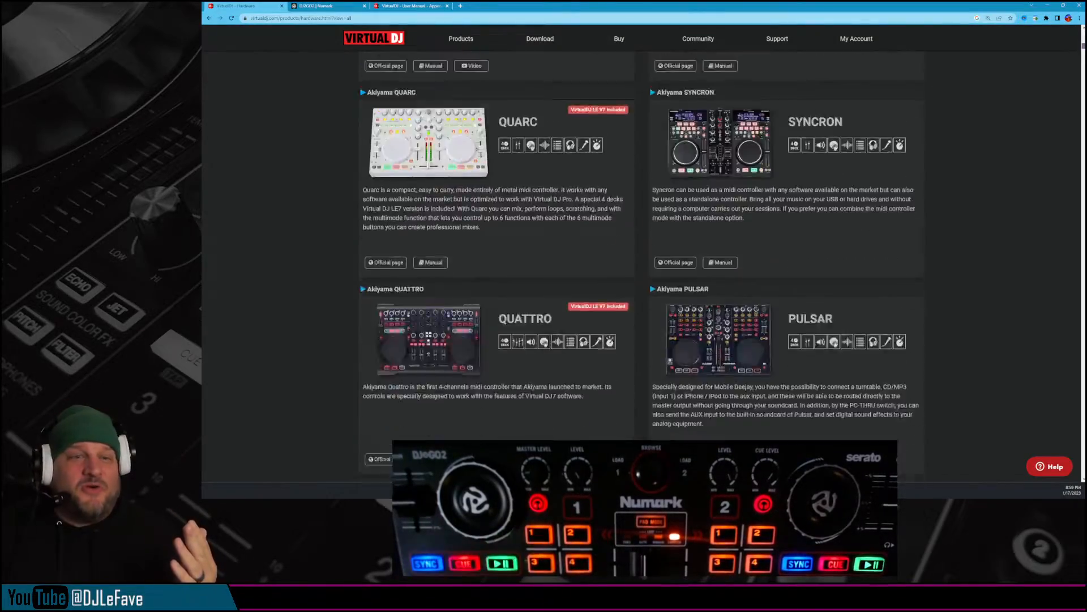
{"action": "scroll", "scroll_direction": "down", "scroll_amount": 3}
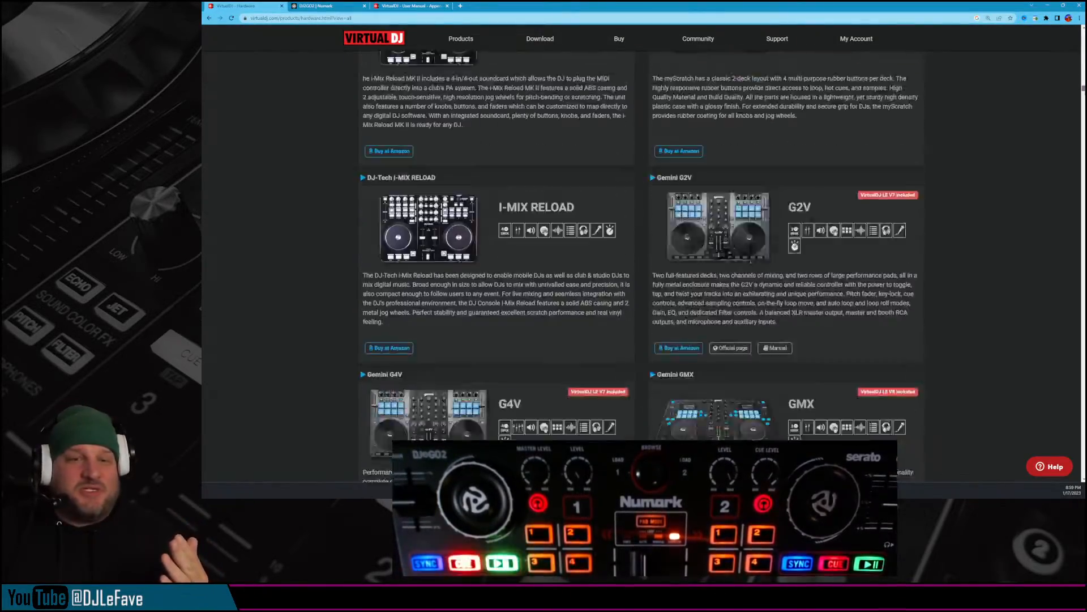
{"action": "scroll", "scroll_direction": "down", "scroll_amount": 3}
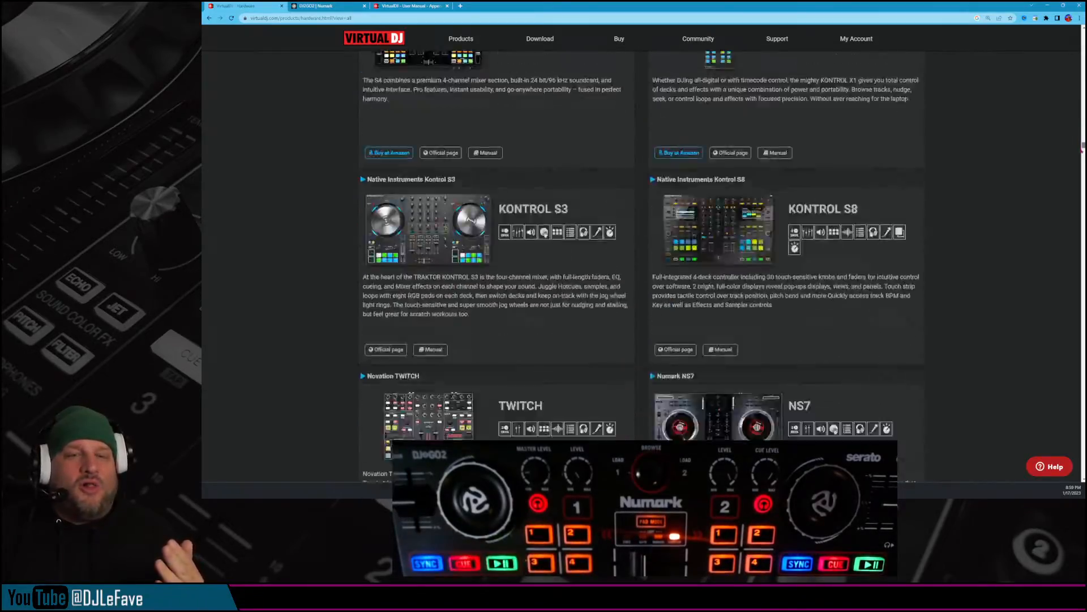
{"action": "scroll", "scroll_direction": "down", "scroll_amount": 3}
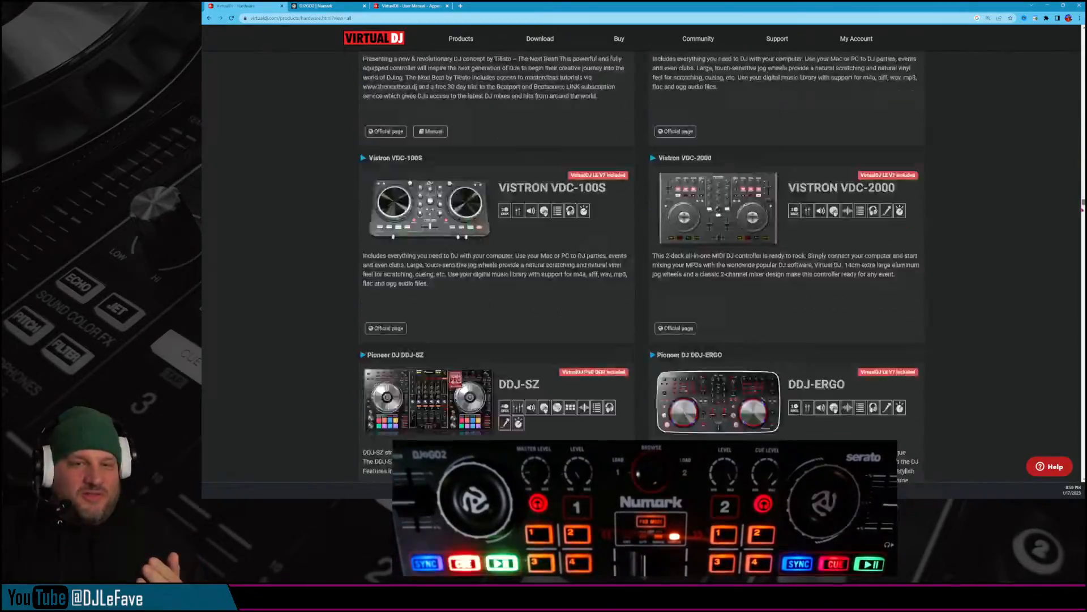
{"action": "scroll", "scroll_direction": "down", "scroll_amount": 3}
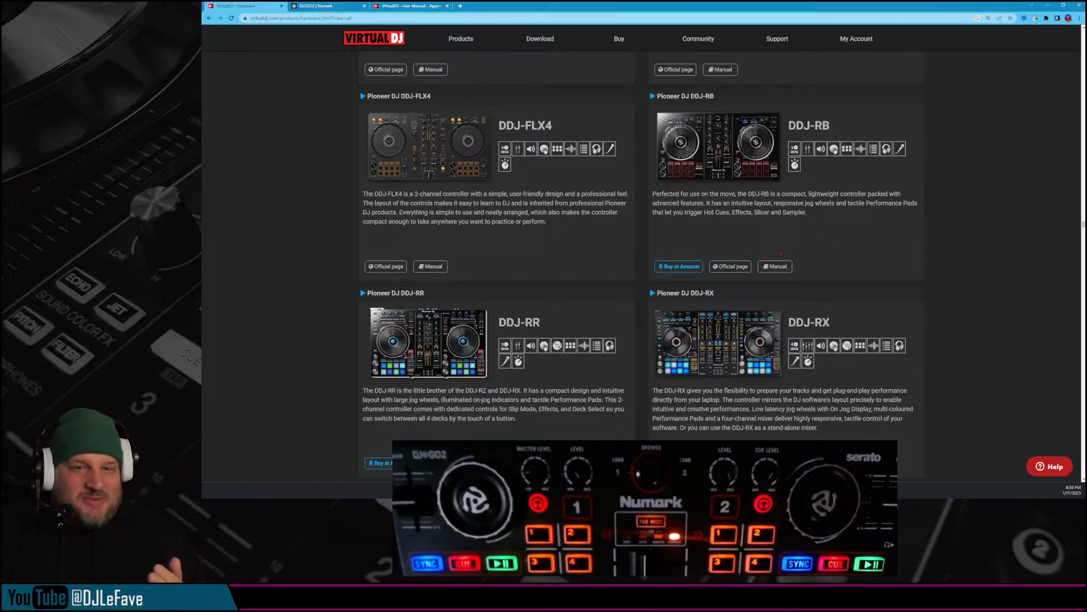
{"action": "scroll", "scroll_direction": "down", "scroll_amount": 3}
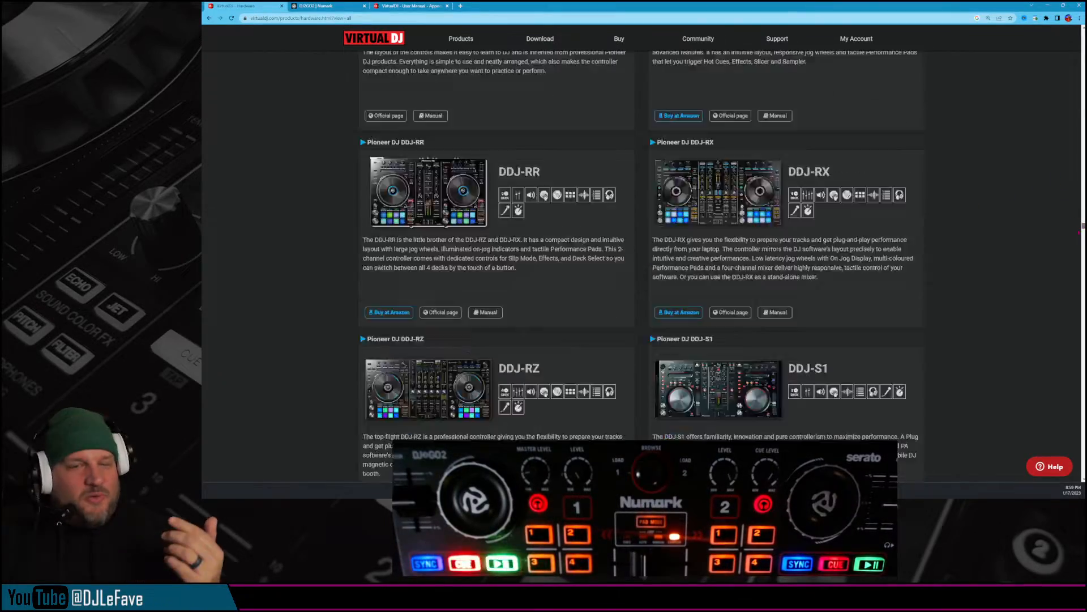
{"action": "scroll", "scroll_direction": "down", "scroll_amount": 3}
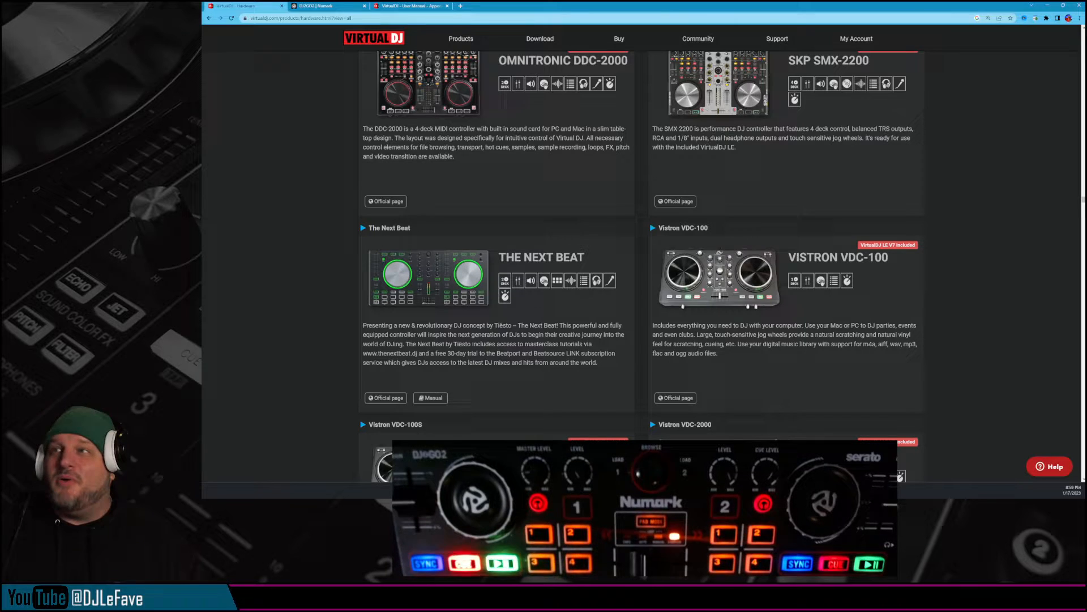
Switch to the DJ2GO2 | Numark browser tab showing the pocket controller page.
{"action": "left_click", "coordinate": [326, 5]}
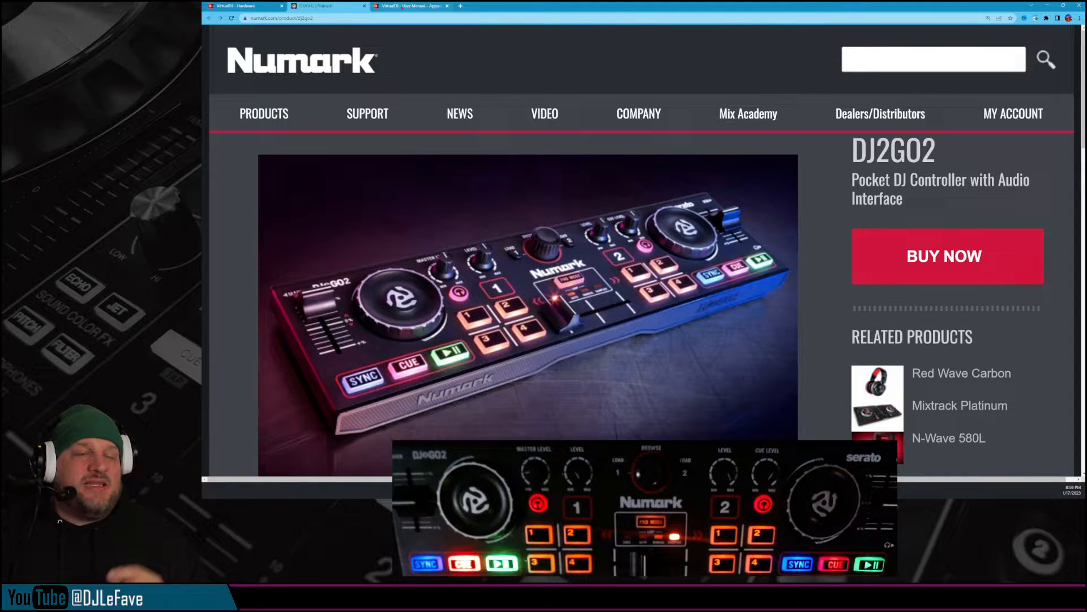
{"action": "left_click", "coordinate": [412, 5]}
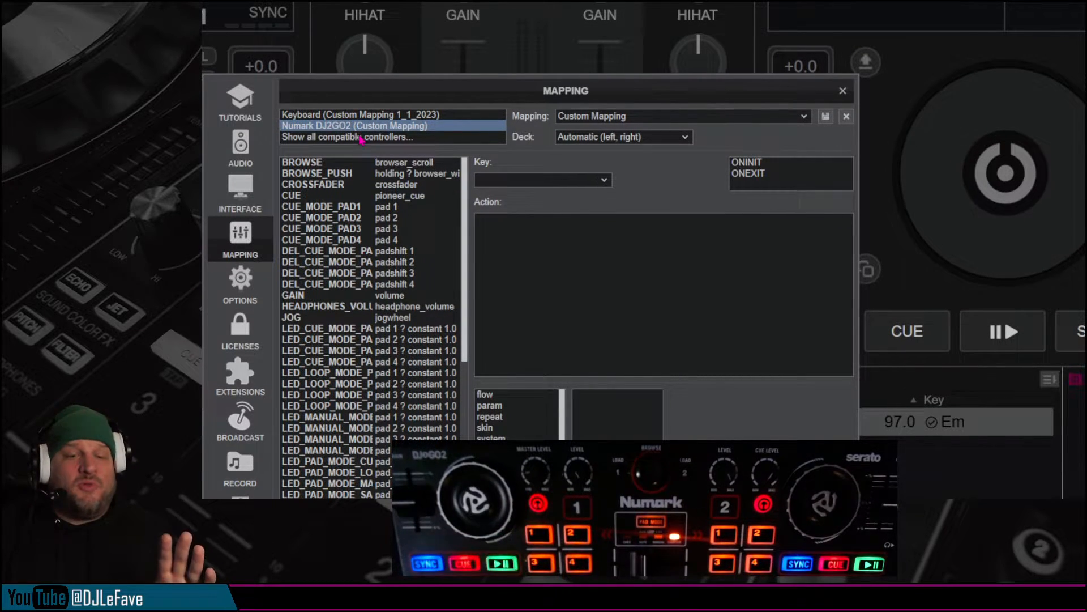
Map SAMPLER_MODE_PAD3 to stem 'acapella' in place of pad 3, moving on to pad 4.
{"action": "left_click", "coordinate": [578, 264]}
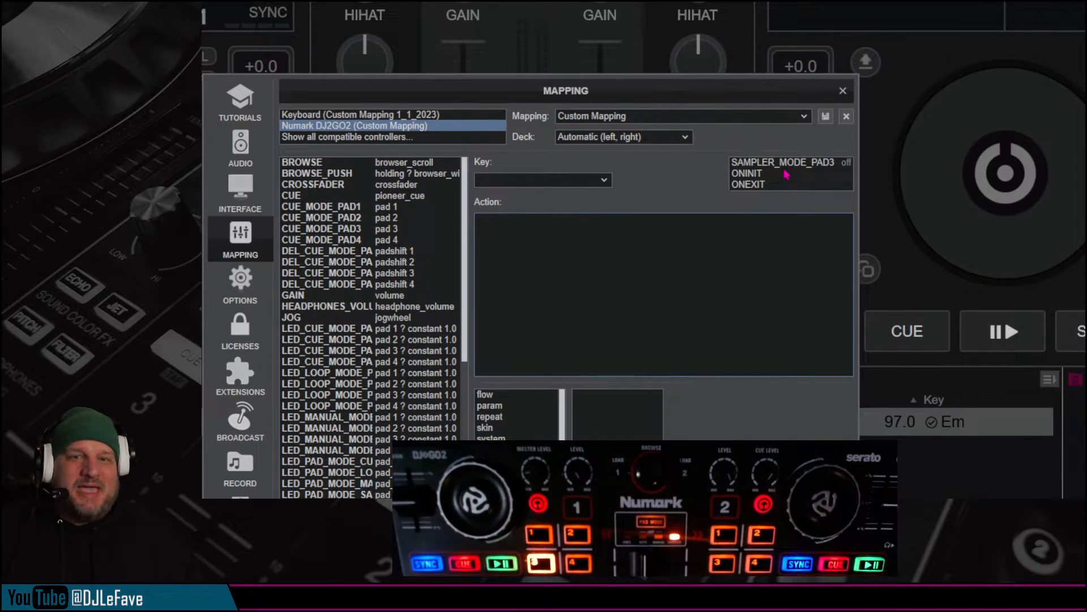
{"action": "left_click", "coordinate": [783, 162]}
{"action": "type", "text": "pad 3"}
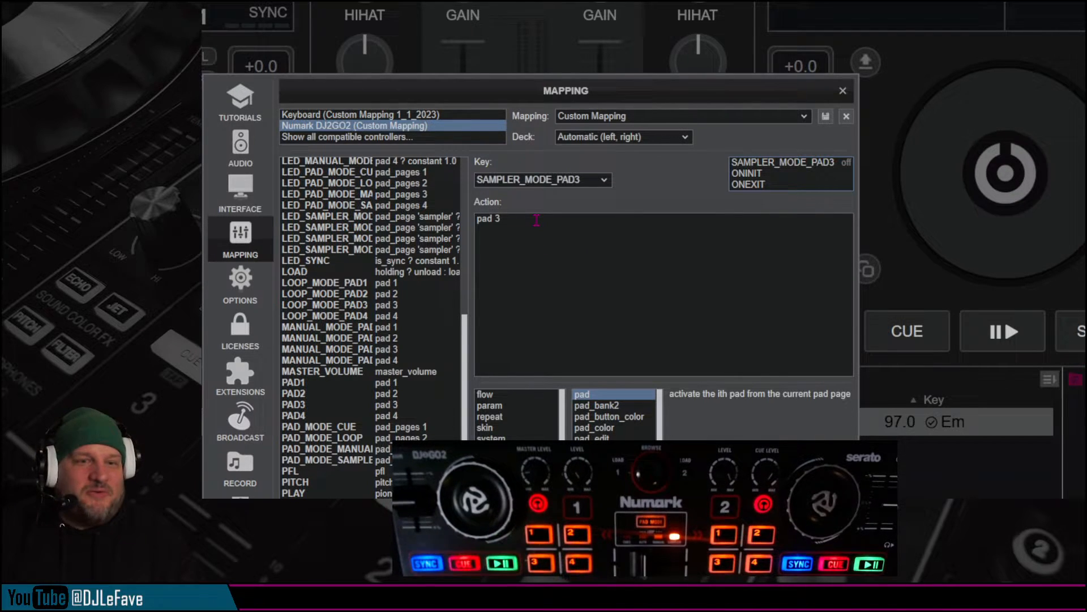
{"action": "double_click", "coordinate": [487, 218]}
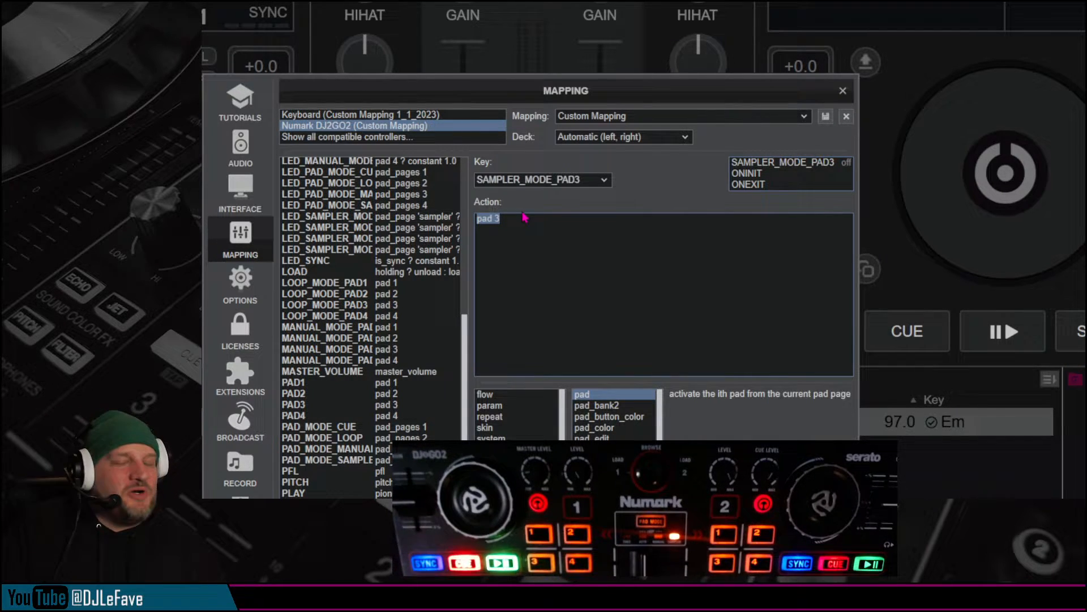
{"action": "type", "text": "stem"}
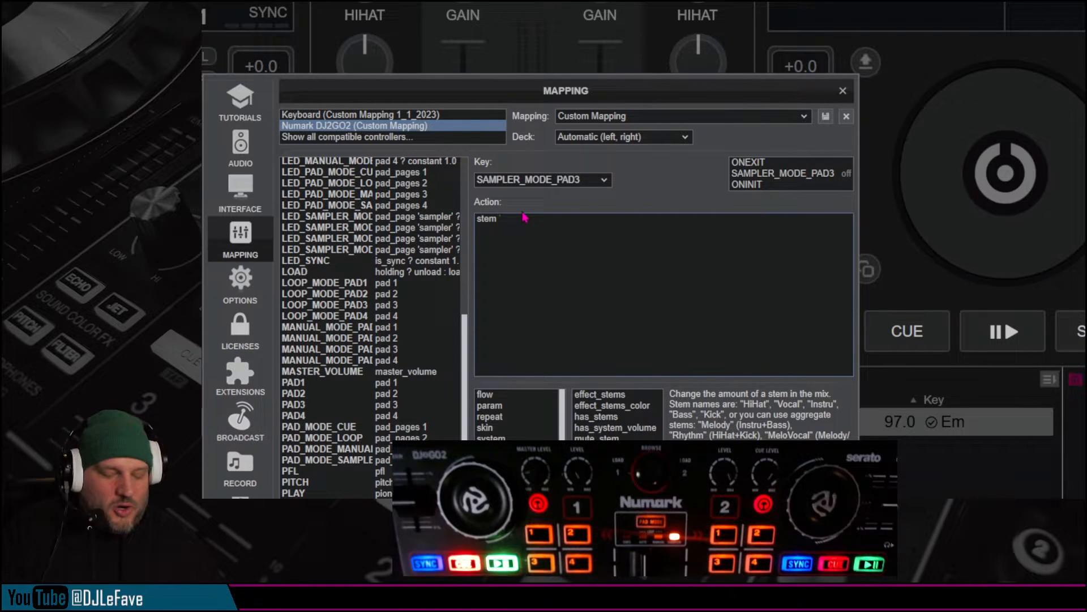
{"action": "type", "text": "'aca"}
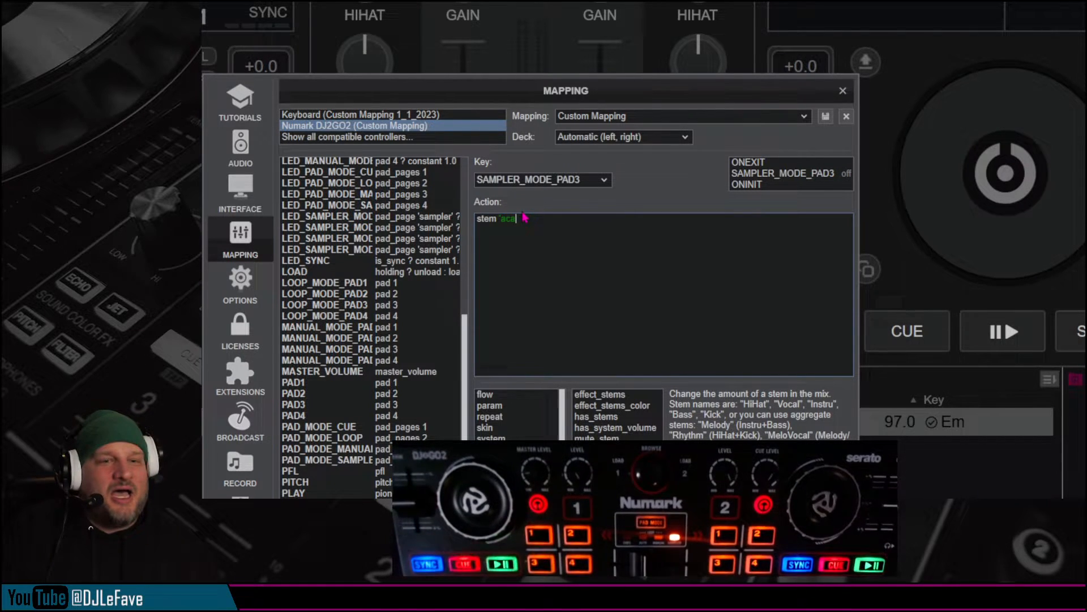
{"action": "type", "text": "pella"}
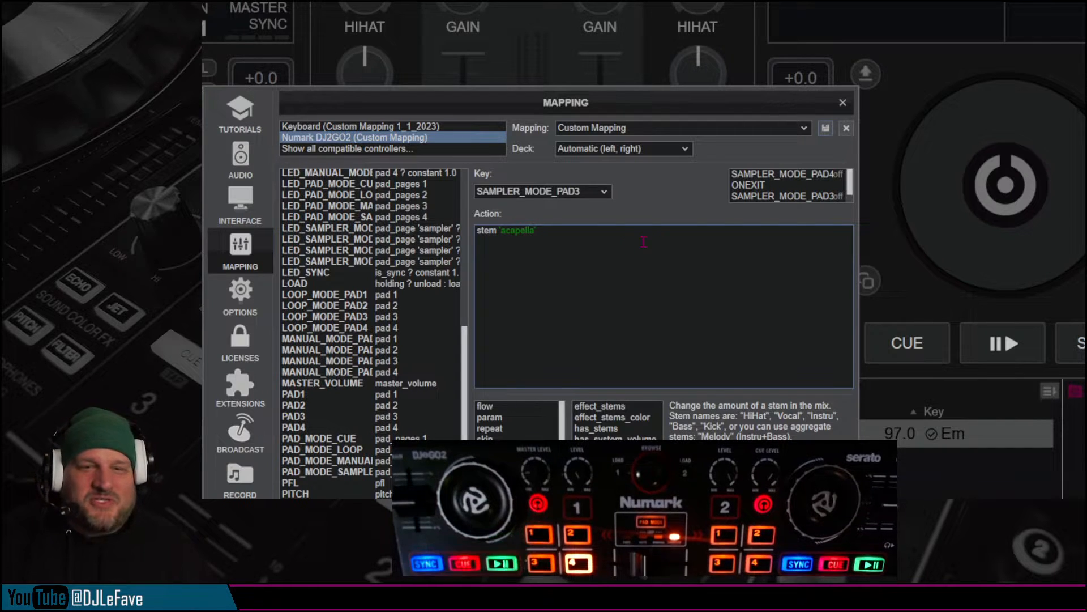
{"action": "left_click", "coordinate": [786, 175]}
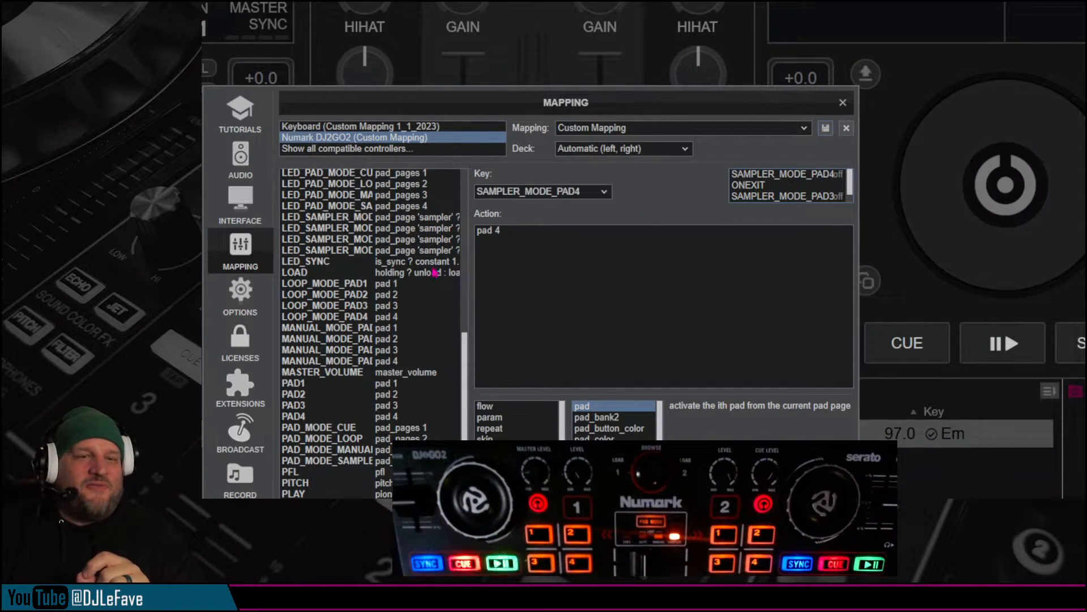
Map SAMPLER_MODE_PAD4 to stem 'instrumental' in place of pad 4, returning to pad 3.
{"action": "double_click", "coordinate": [489, 229]}
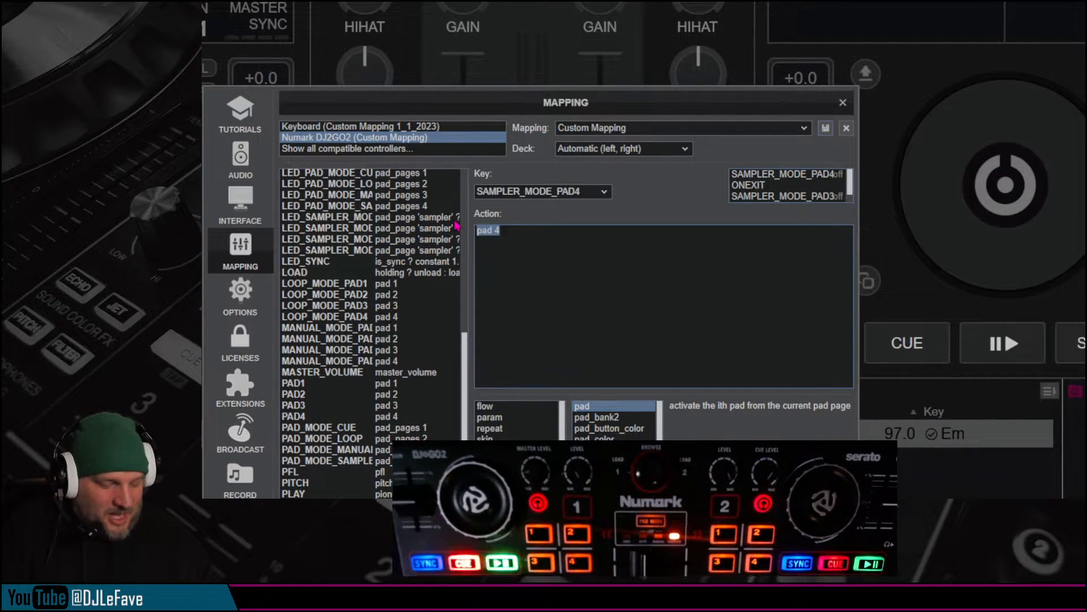
{"action": "left_click", "coordinate": [600, 406]}
{"action": "type", "text": "stem 'instrumental'"}
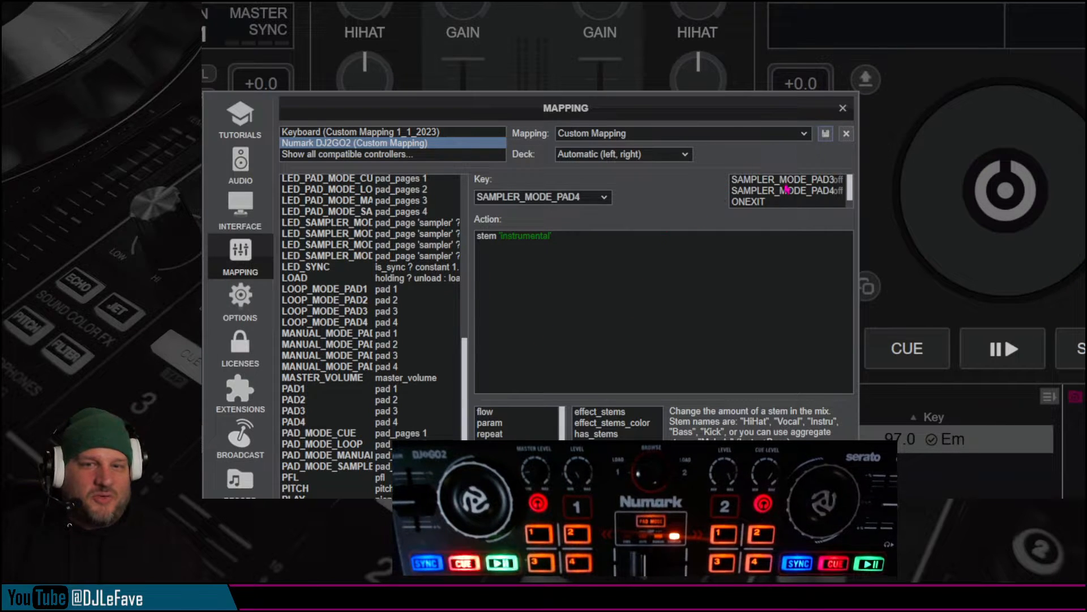
{"action": "left_click", "coordinate": [786, 179]}
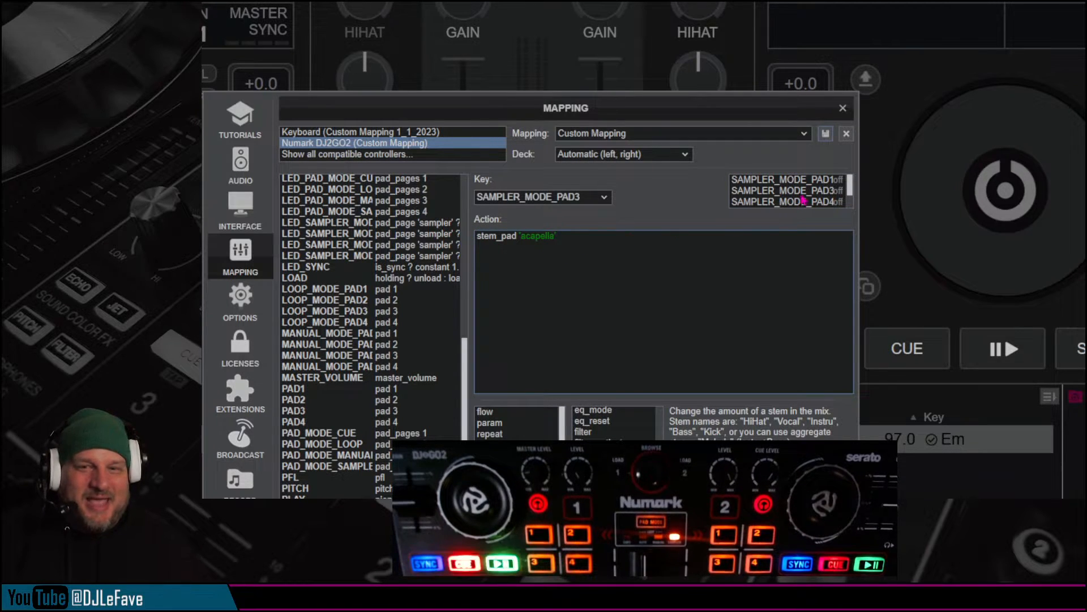
Set pads 3 and 4 to stem_pad 'acapella' and 'instrumental' and close the mapping window.
{"action": "left_click", "coordinate": [786, 201]}
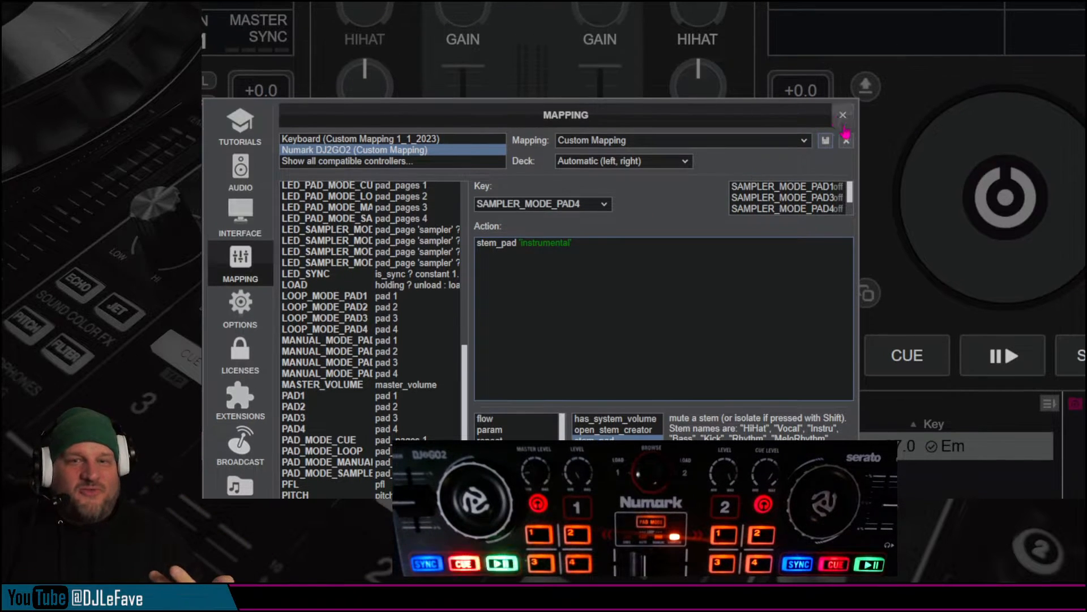
{"action": "left_click", "coordinate": [842, 114]}
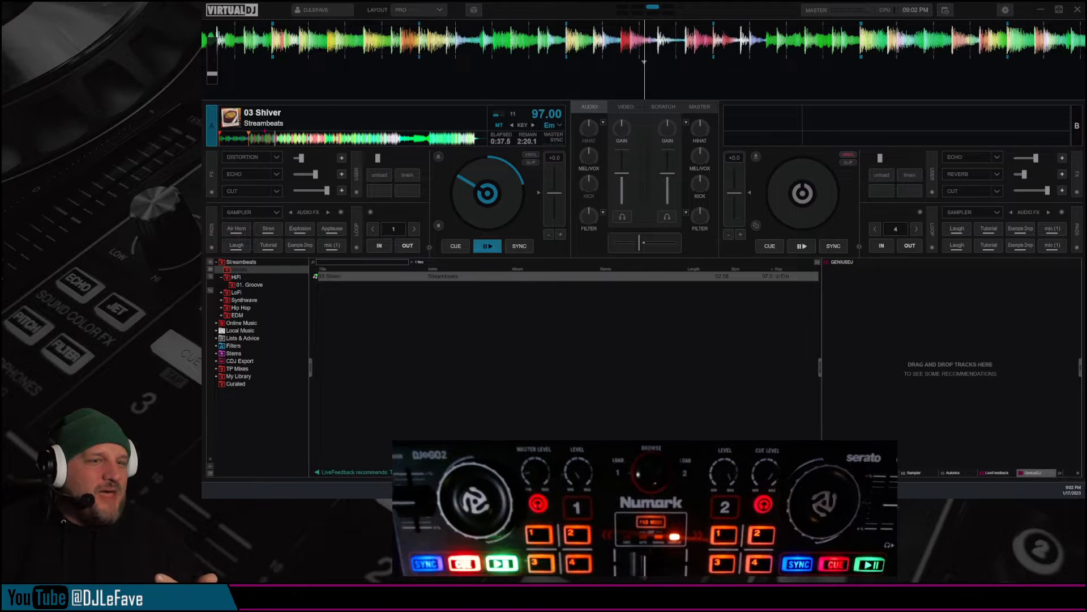
Cue the left deck back to Shiver's cue point and start it playing.
{"action": "left_click", "coordinate": [455, 245]}
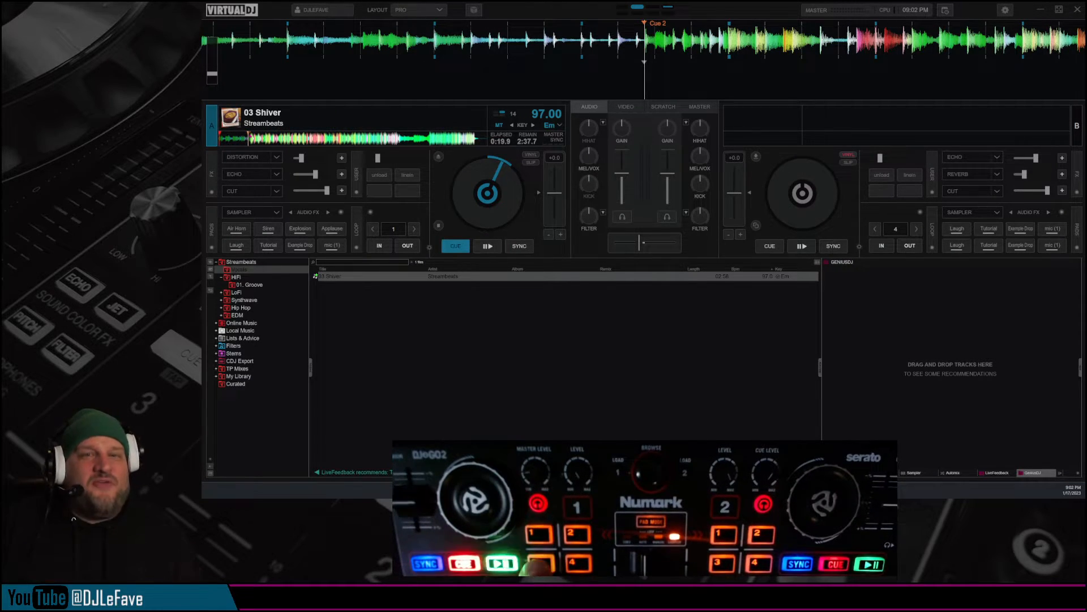
{"action": "left_click", "coordinate": [487, 246]}
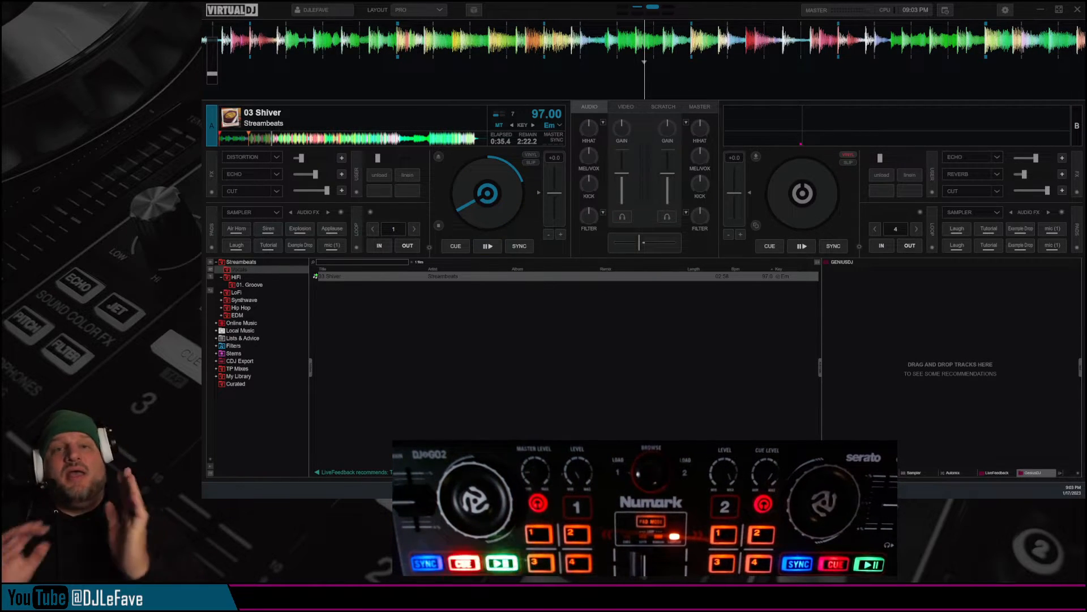
Pause Shiver at 0:35 on the left deck and then resume playback.
{"action": "left_click", "coordinate": [488, 246]}
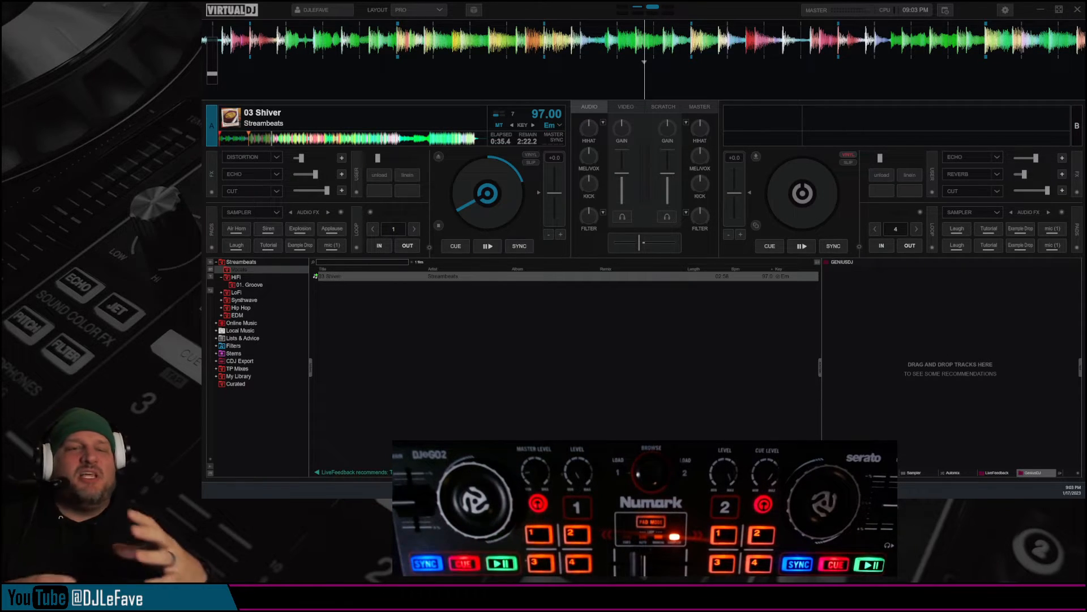
{"action": "left_click", "coordinate": [487, 245]}
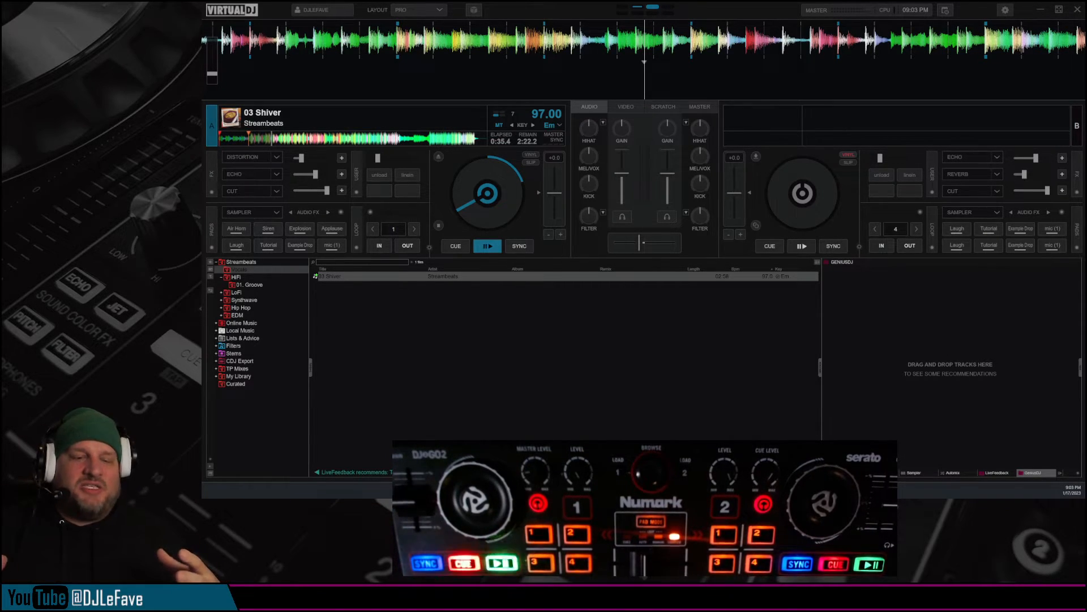